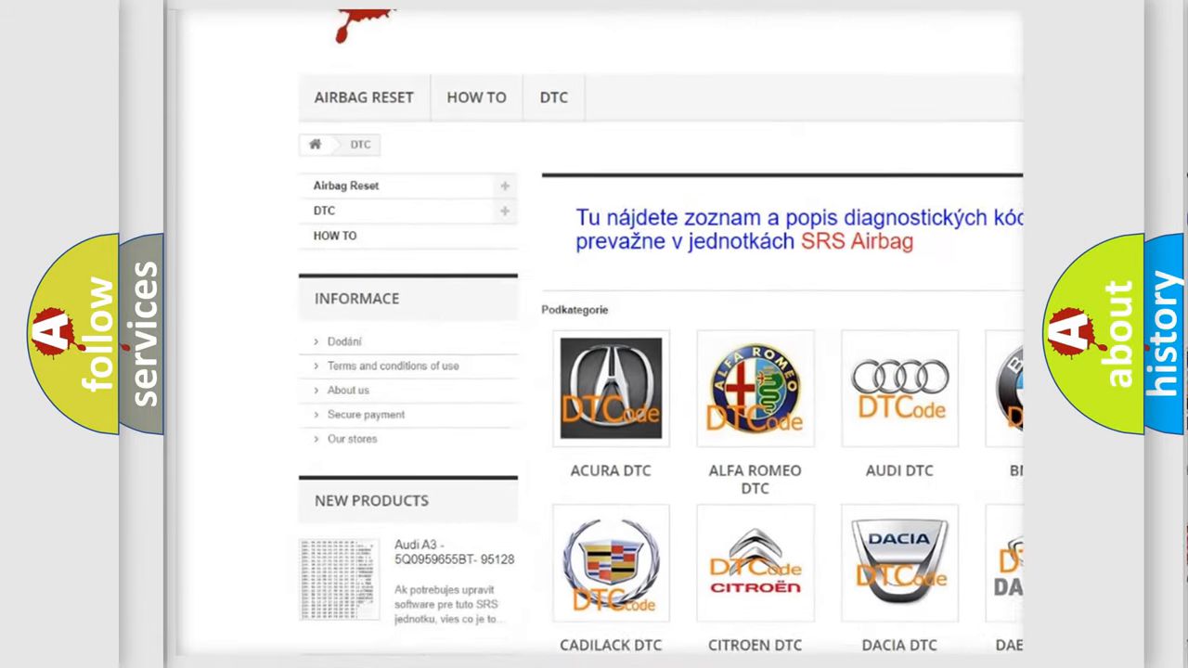
# Scroll past the car-make logos down to the B-series diagnostic code list
pyautogui.scroll(-3)
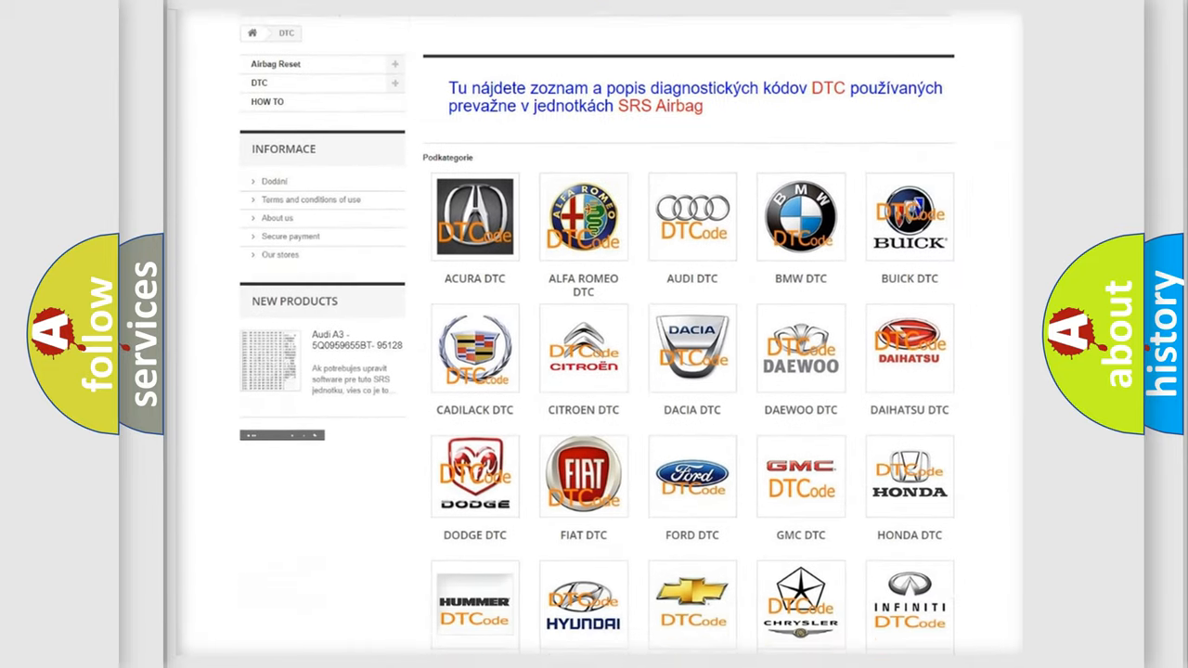
pyautogui.scroll(-3)
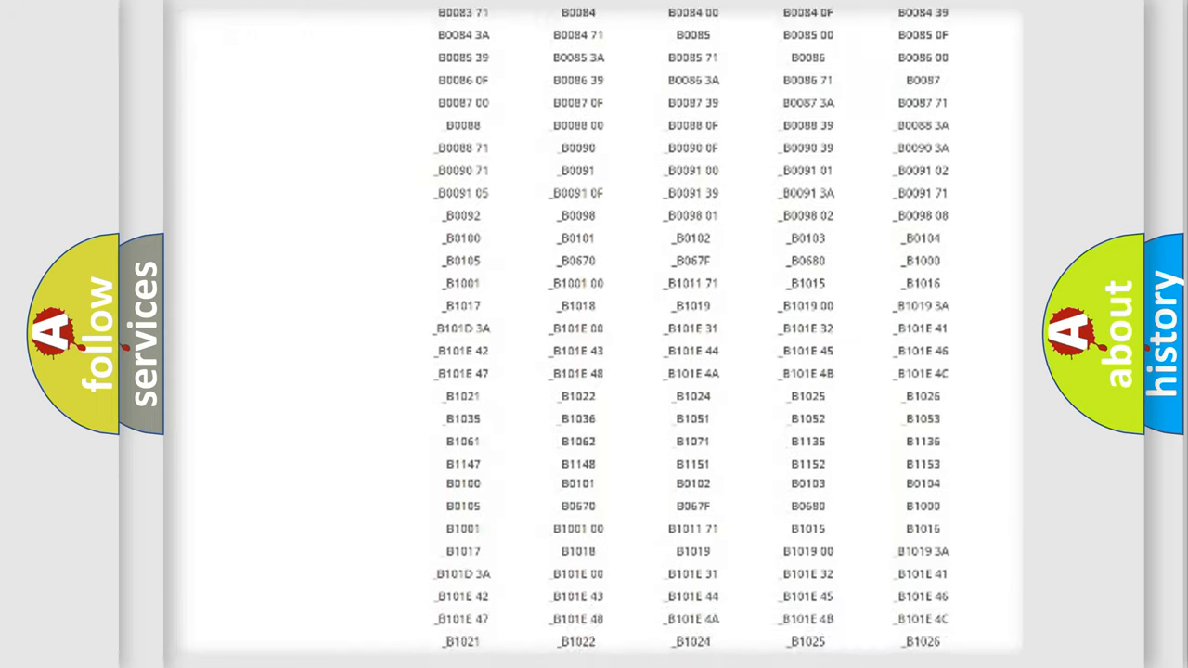
pyautogui.scroll(-3)
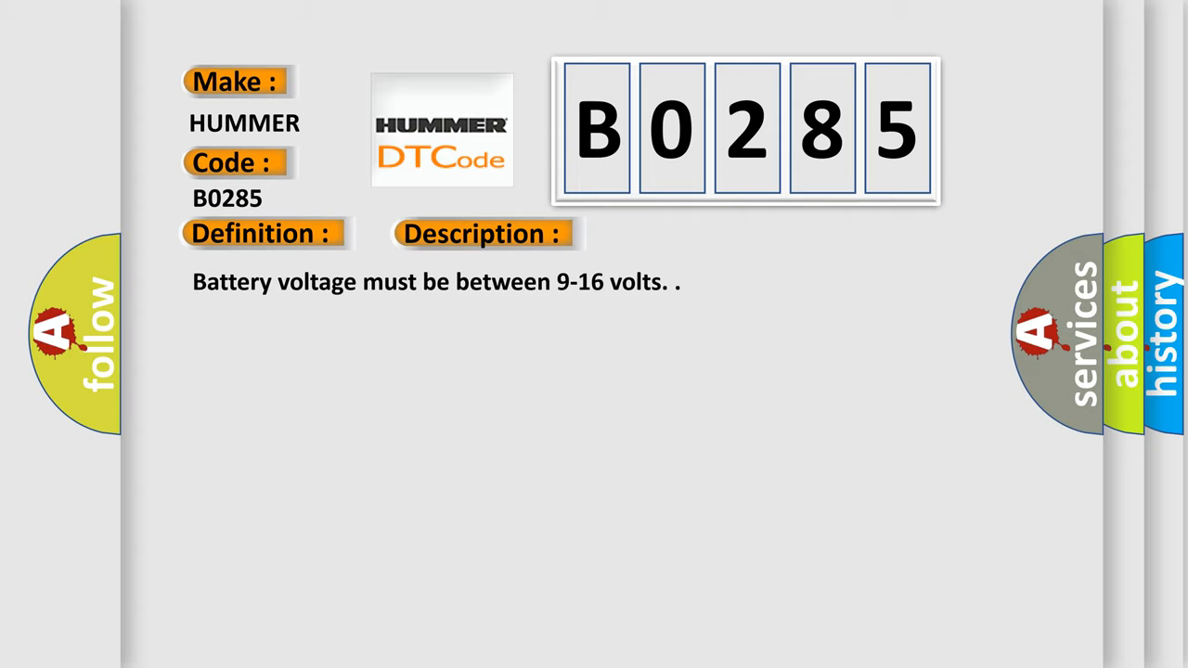
# Show the B0285 cause: BCM detects a short to ground in the relay coil control circuit
pyautogui.click(680, 234)
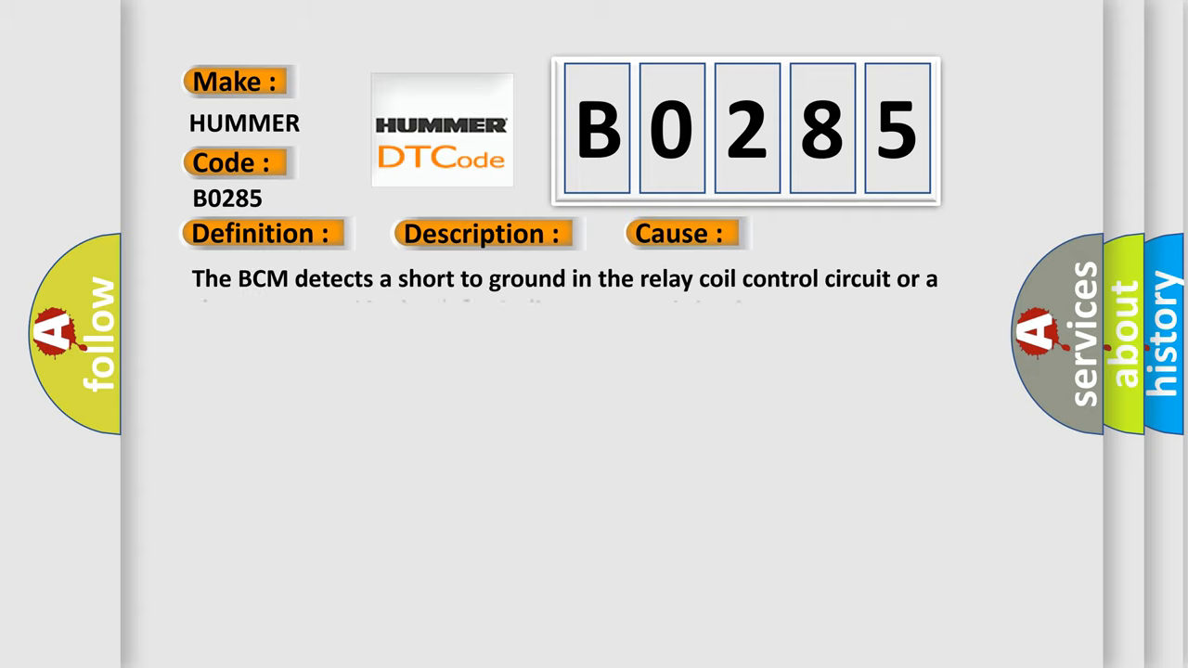